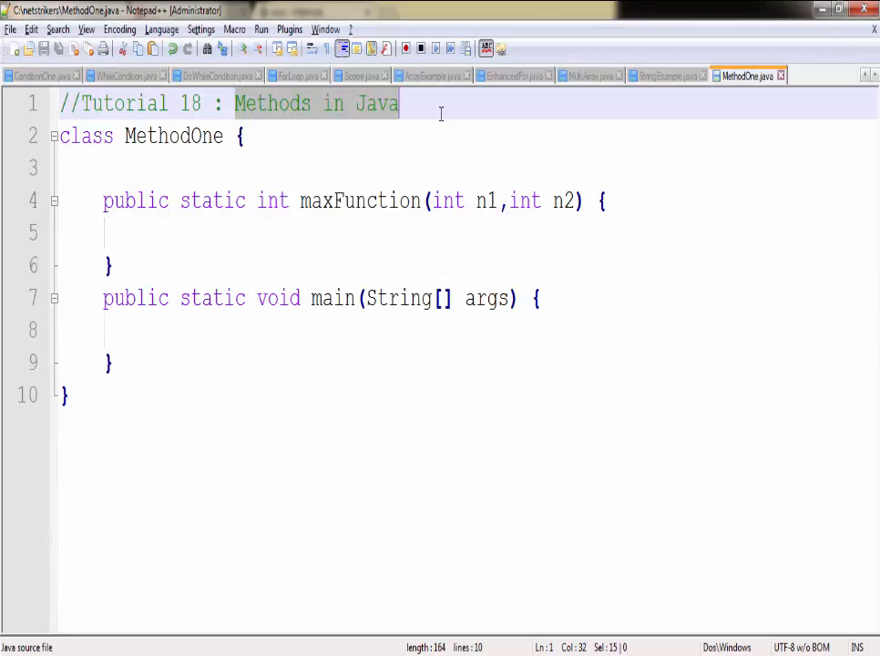
# Review the maxFunction header, highlighting static, the name maxFunction and the int n2 parameter
pyautogui.doubleClick(152, 135)
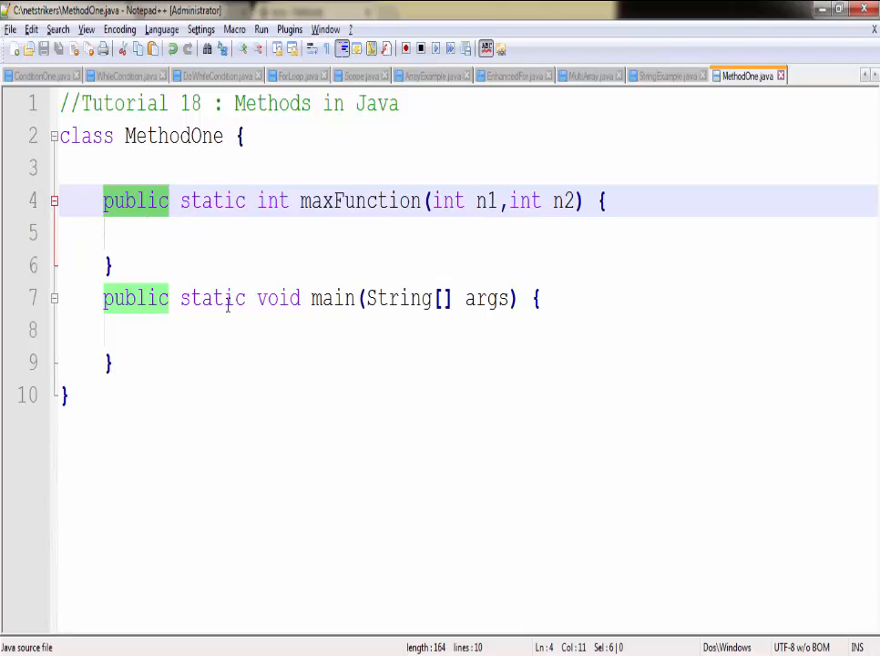
pyautogui.click(184, 200)
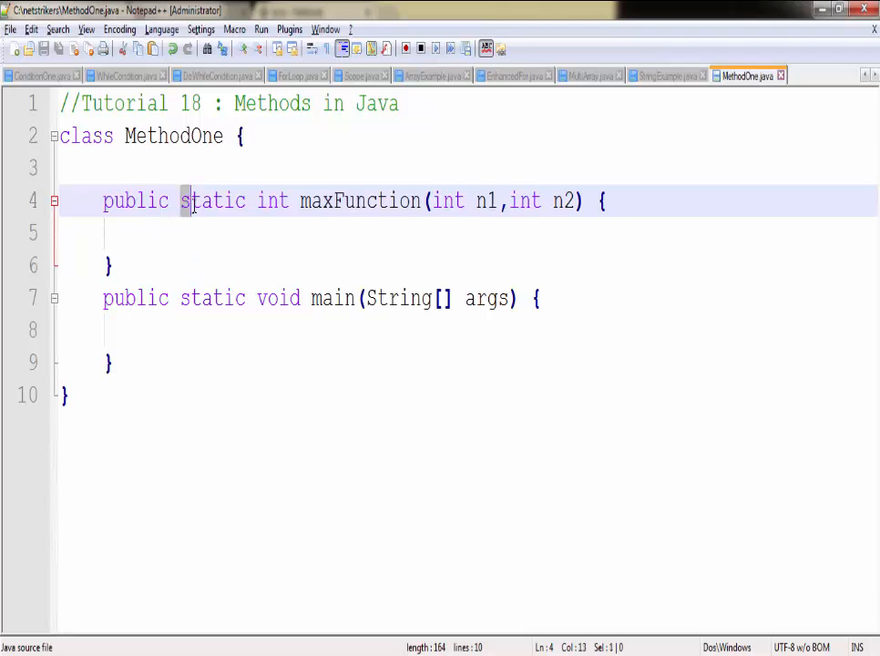
pyautogui.doubleClick(212, 200)
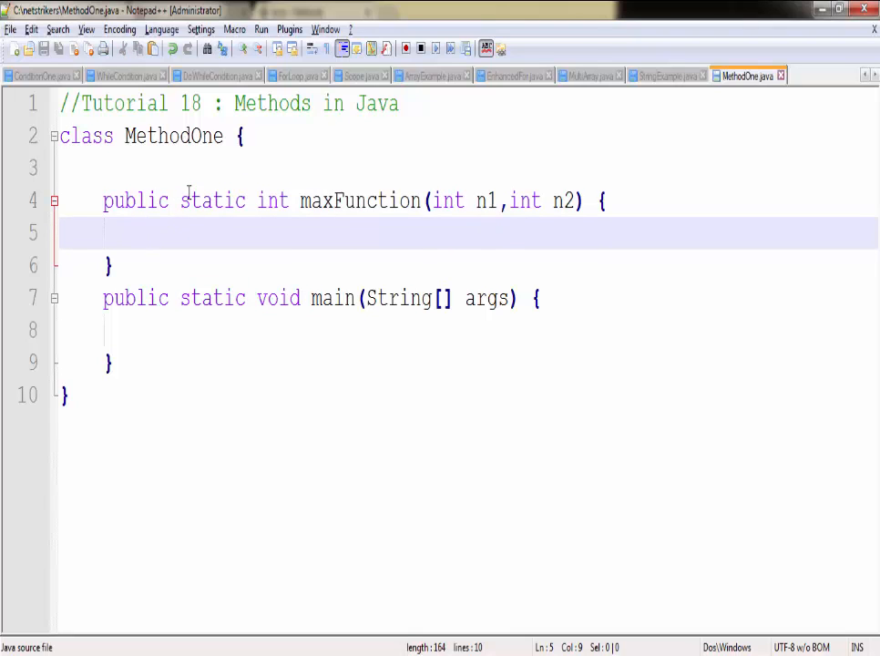
pyautogui.doubleClick(211, 200)
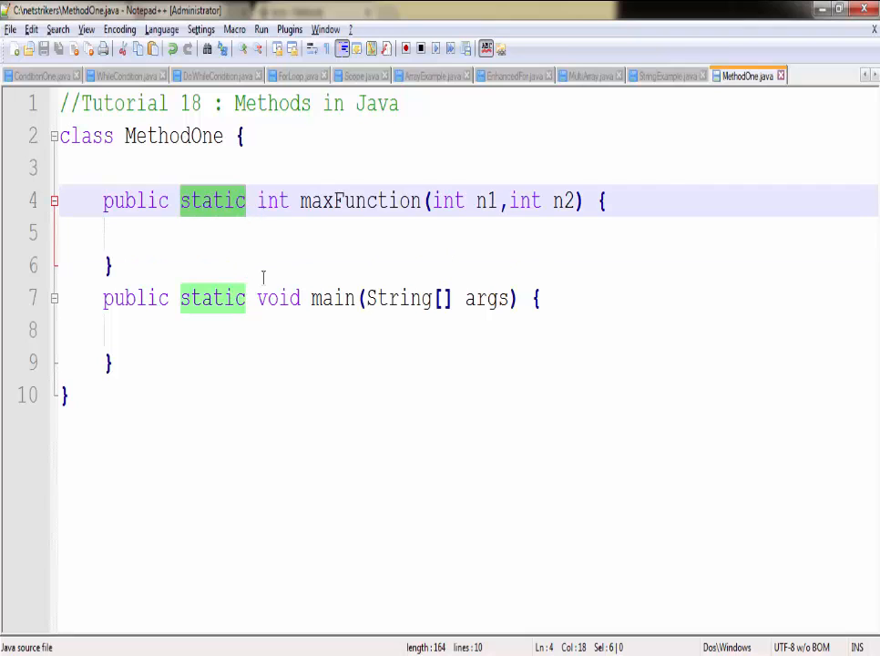
pyautogui.click(145, 330)
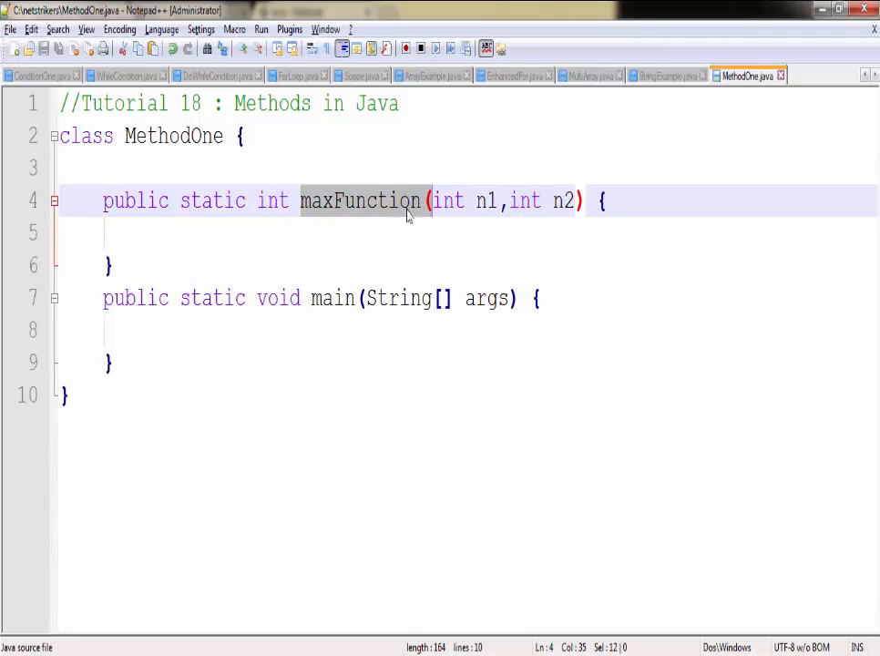
pyautogui.click(303, 200)
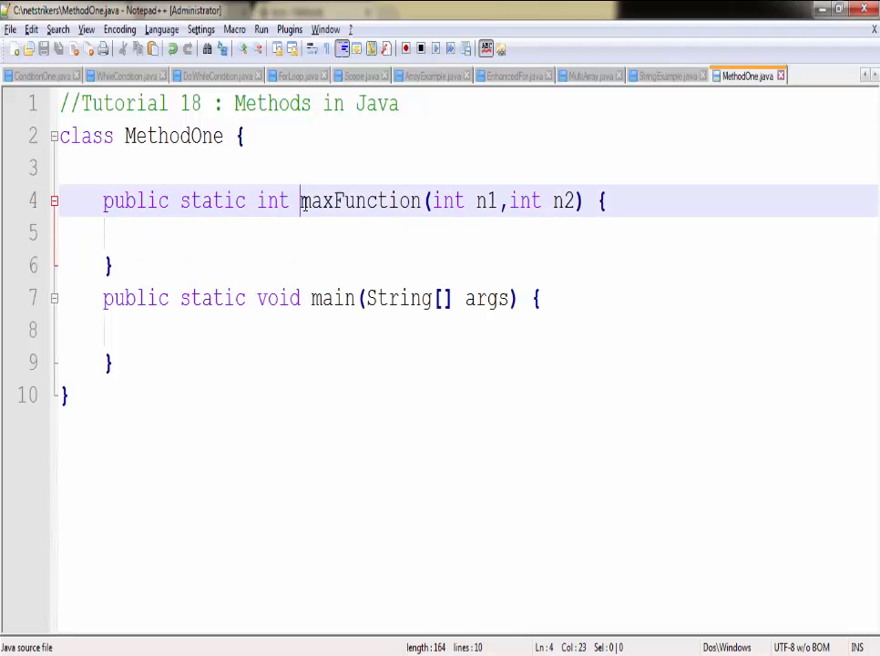
pyautogui.doubleClick(359, 201)
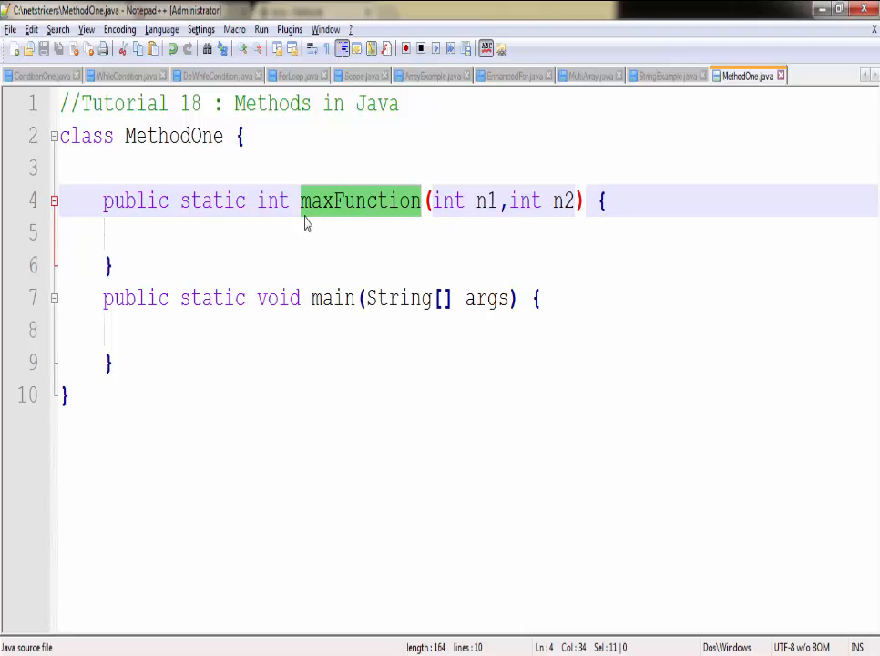
pyautogui.moveTo(433, 215)
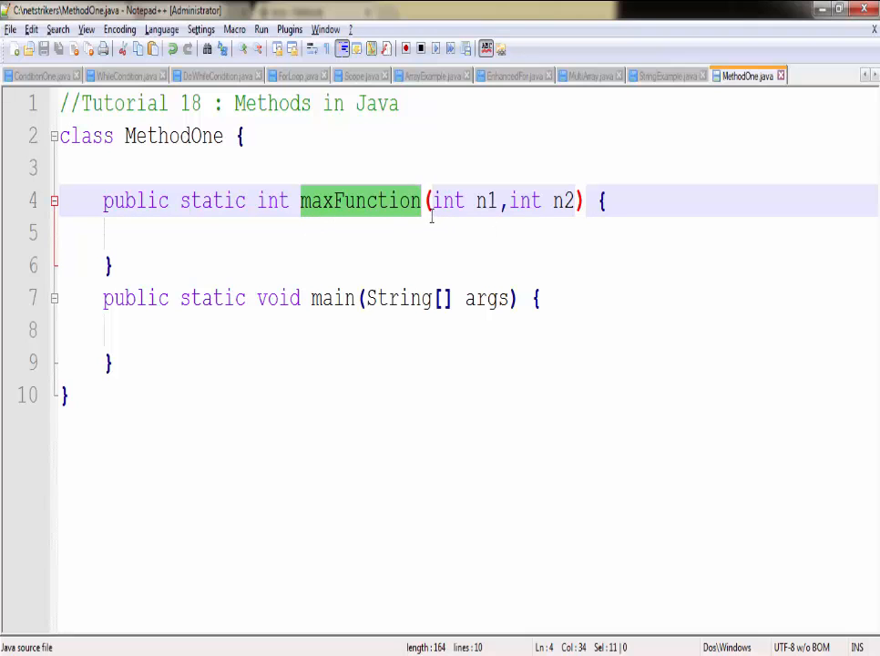
pyautogui.moveTo(426, 200); pyautogui.dragTo(501, 201)
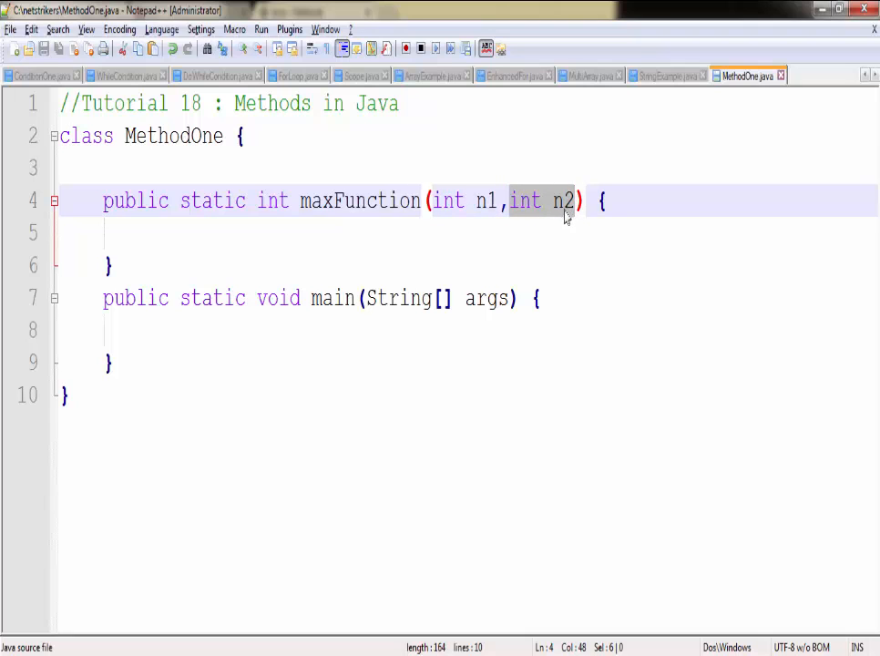
pyautogui.moveTo(301, 246)
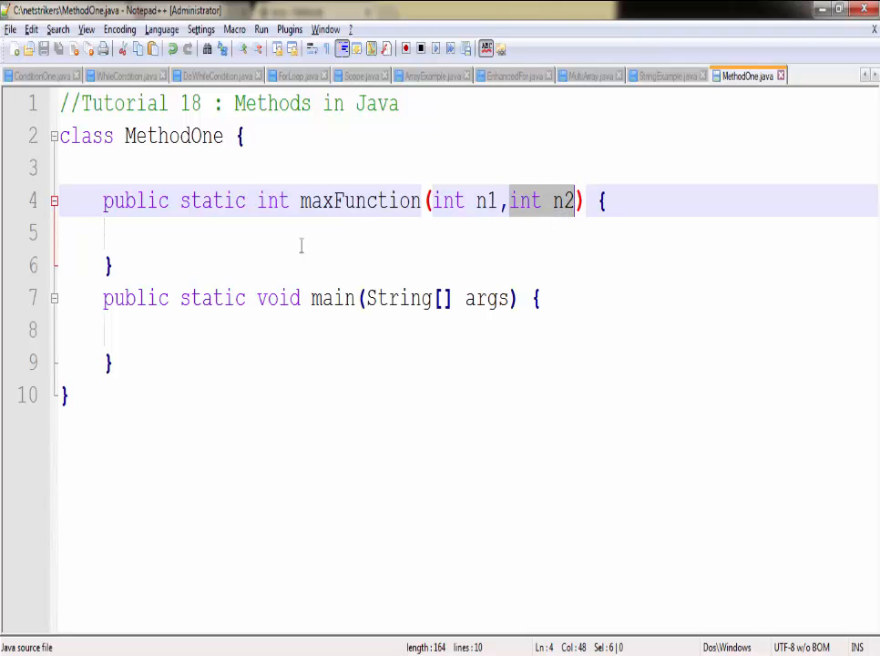
# Fill maxFunction with int max, if (n1>n2) max=n1 else max=n2, and return max
pyautogui.click(145, 233)
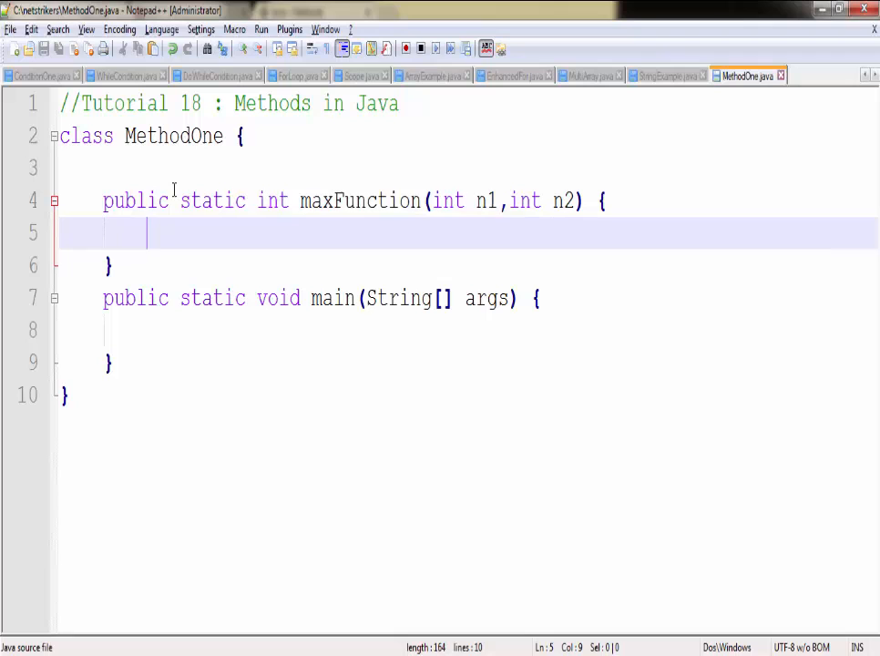
pyautogui.write('int max;')
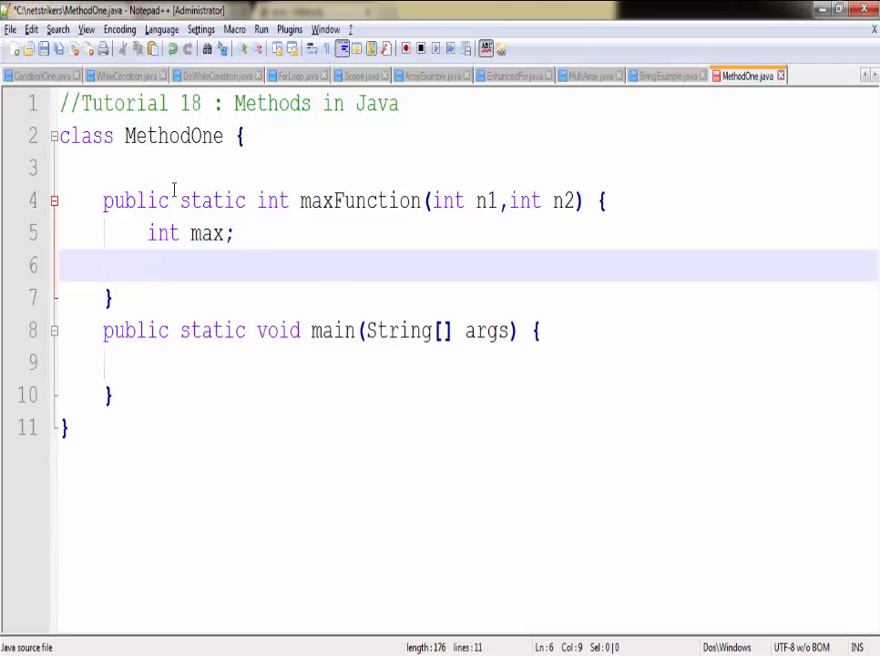
pyautogui.write('if(')
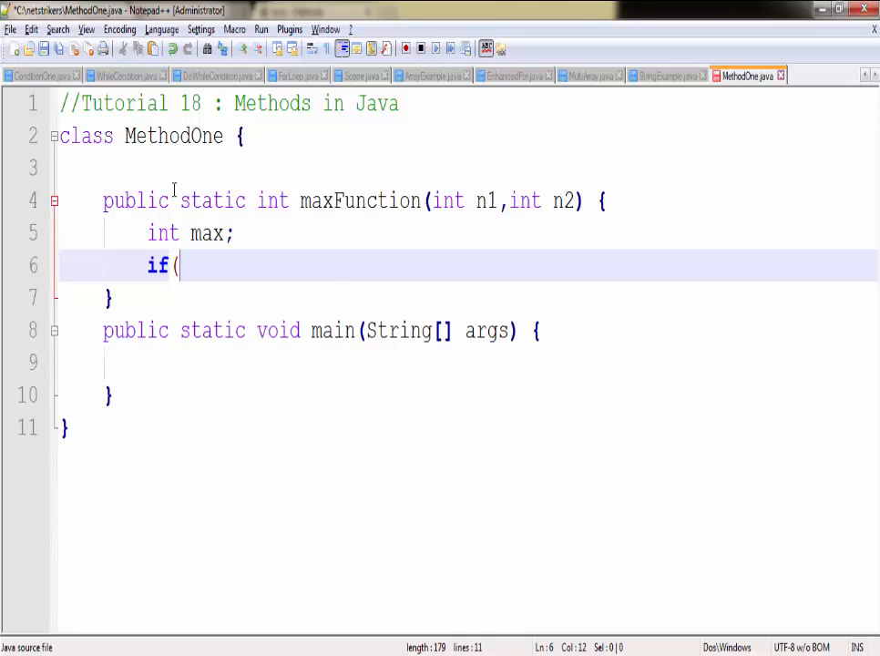
pyautogui.write('n1')
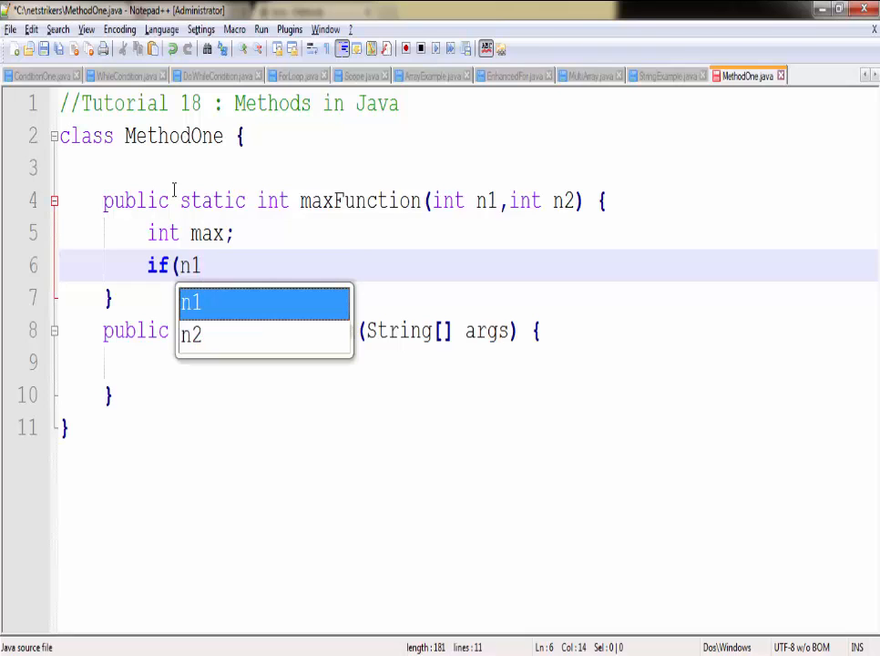
pyautogui.write('>n2) {')
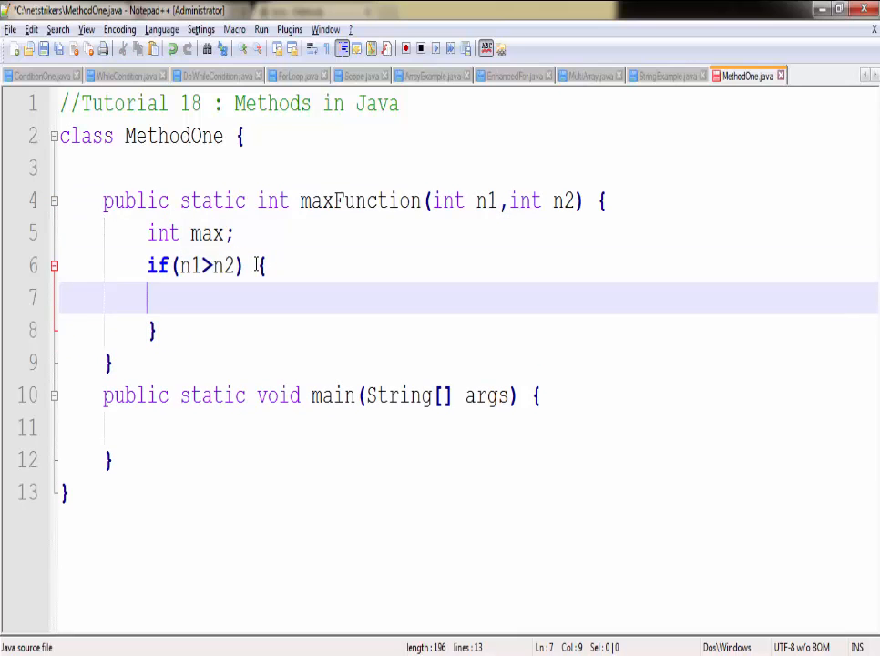
pyautogui.write('max=n1;')
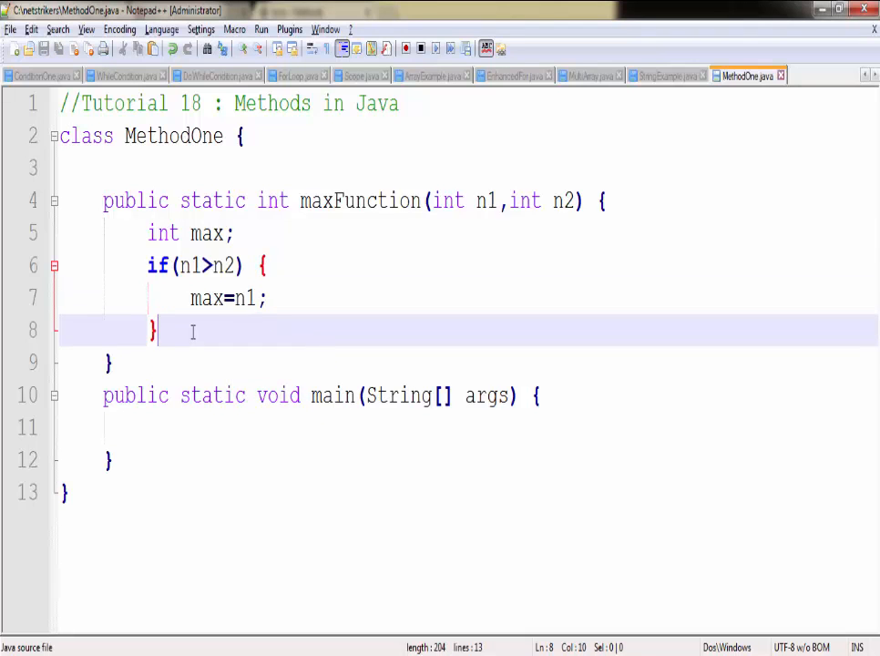
pyautogui.write('else {')
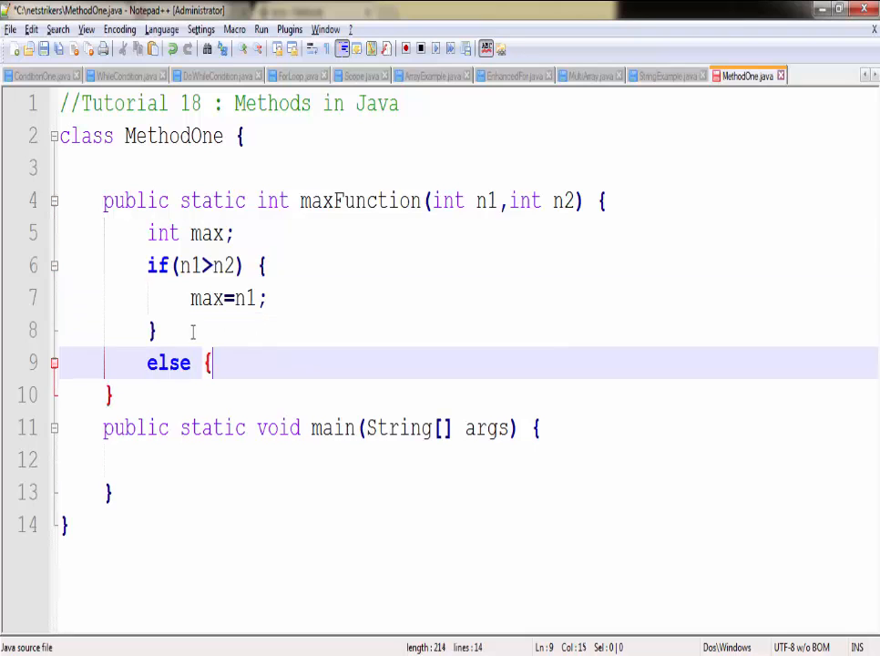
pyautogui.write('m')
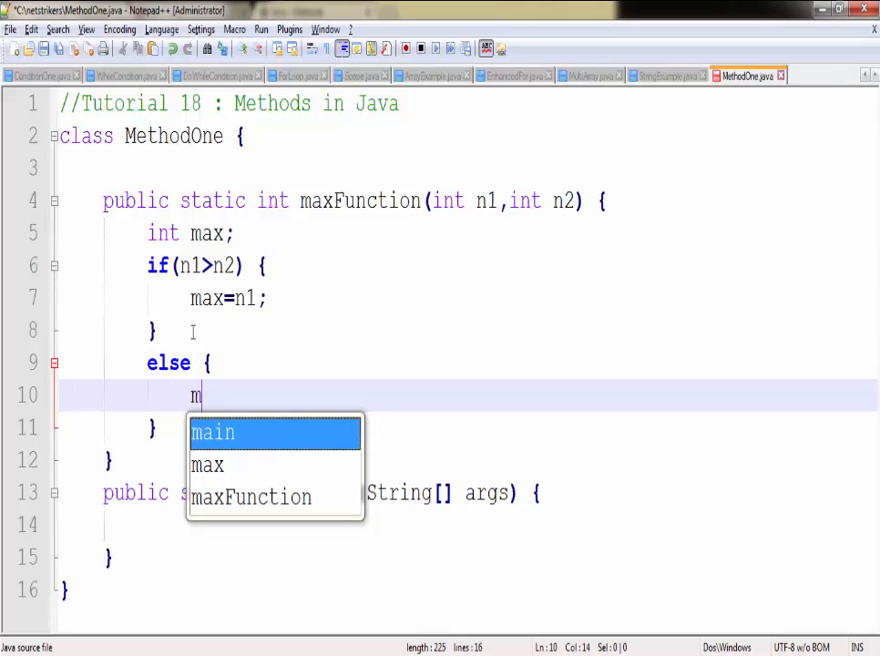
pyautogui.write('ax= n2')
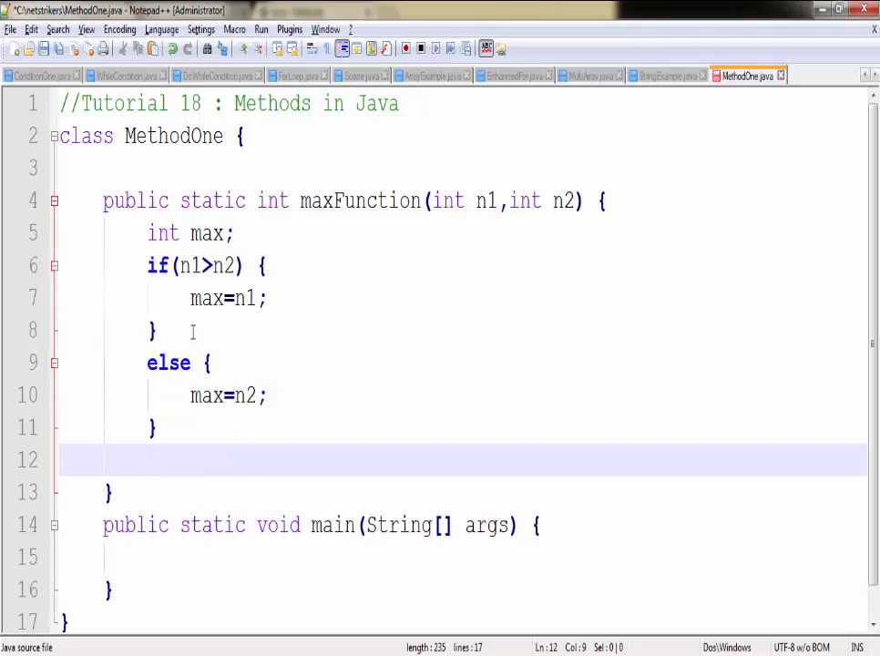
pyautogui.write('return max;')
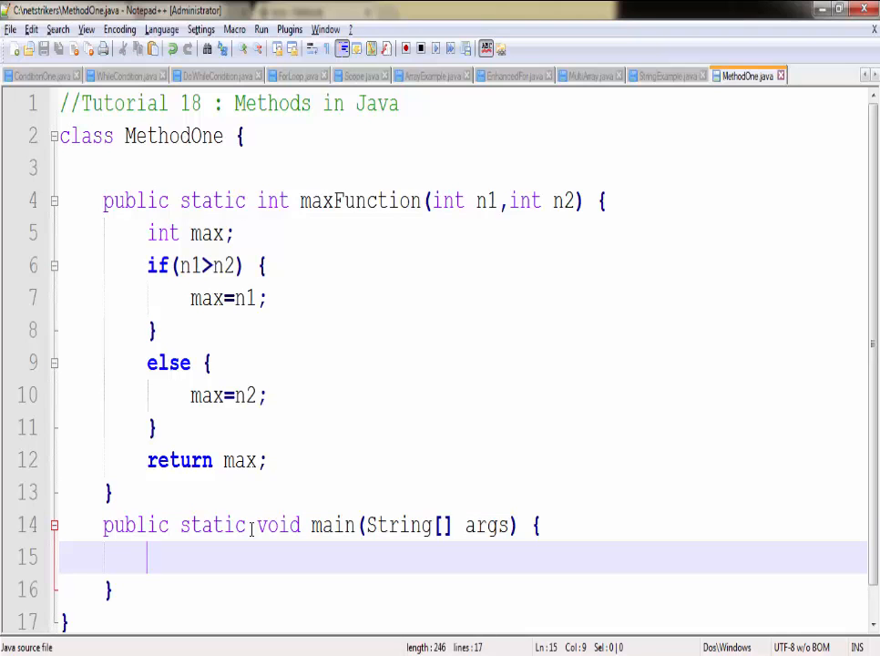
# Declare int a=27 and int b=2 in main
pyautogui.write('int')
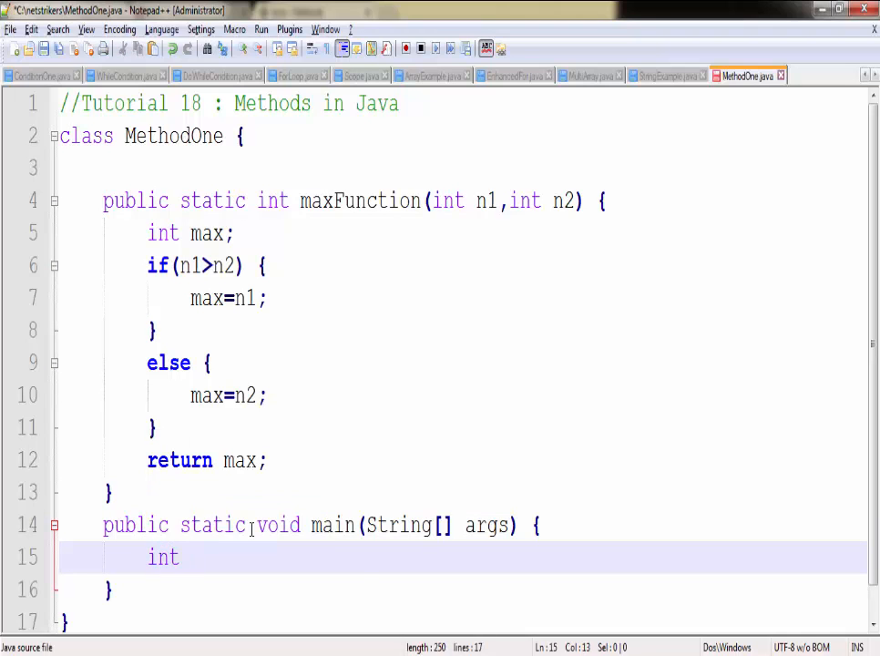
pyautogui.write('a=')
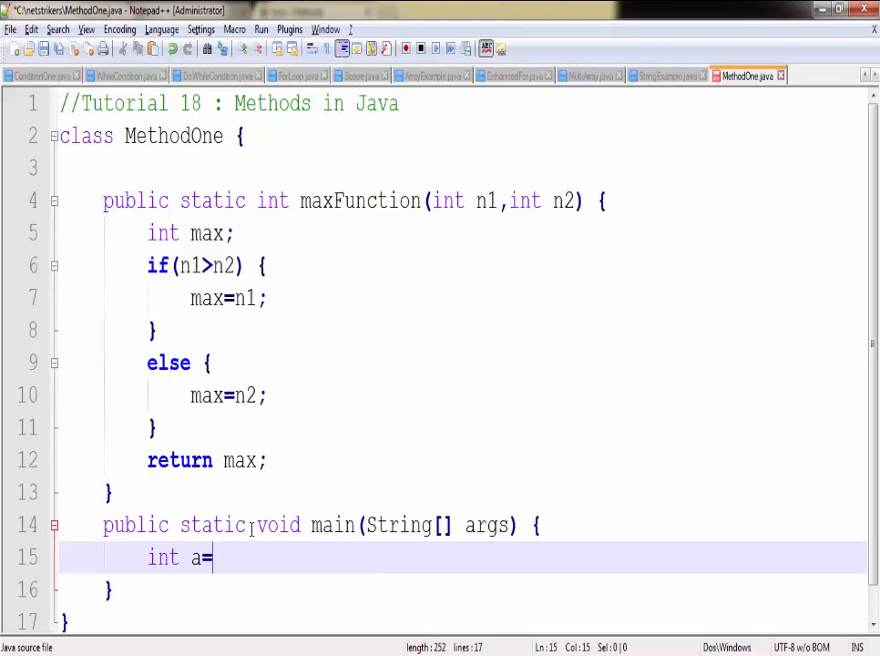
pyautogui.write('27;')
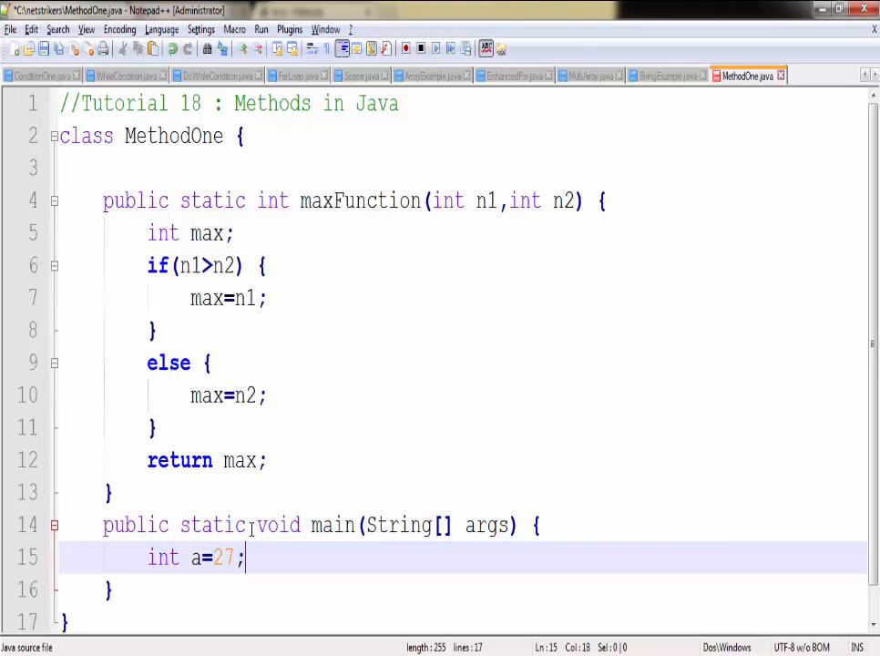
pyautogui.write('int b')
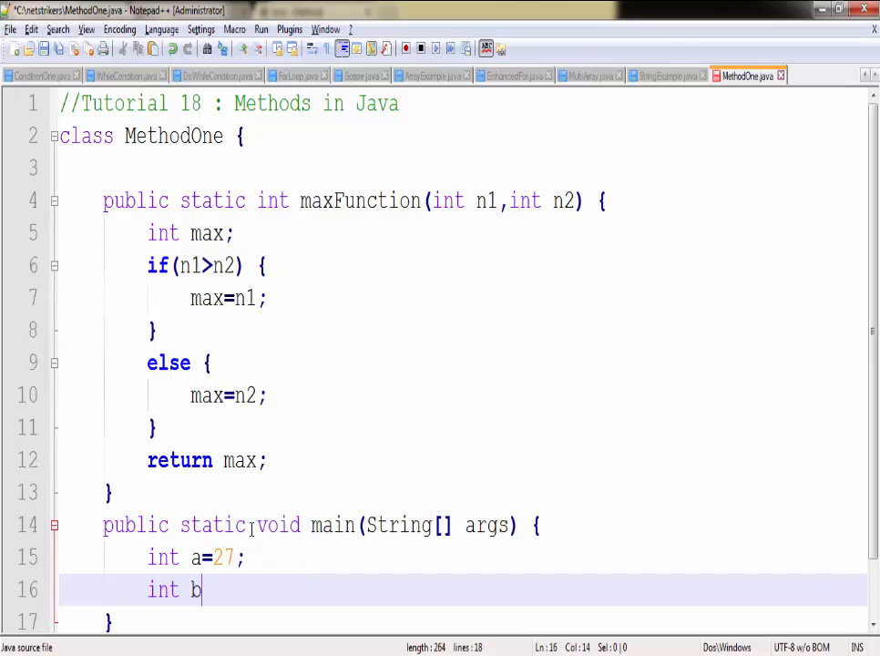
pyautogui.write('=2;')
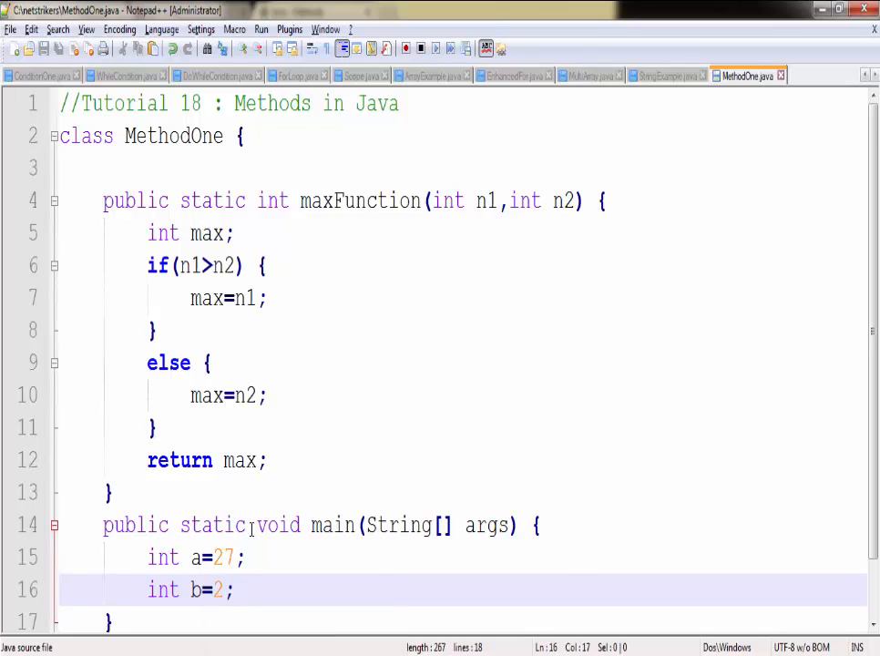
# Add System.out.println(maxFunction(a,b)) to main
pyautogui.write('Syste')
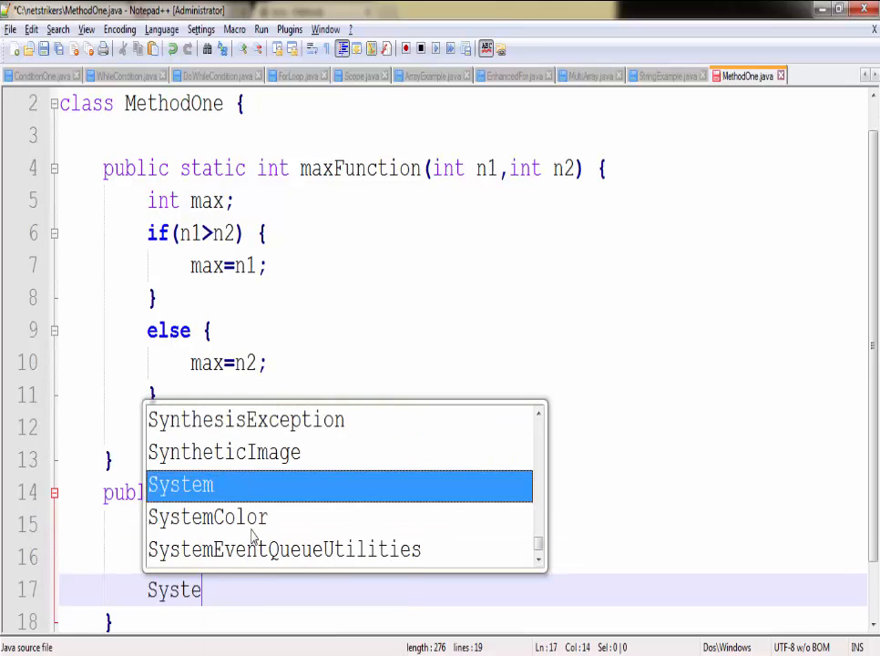
pyautogui.write('m.out.')
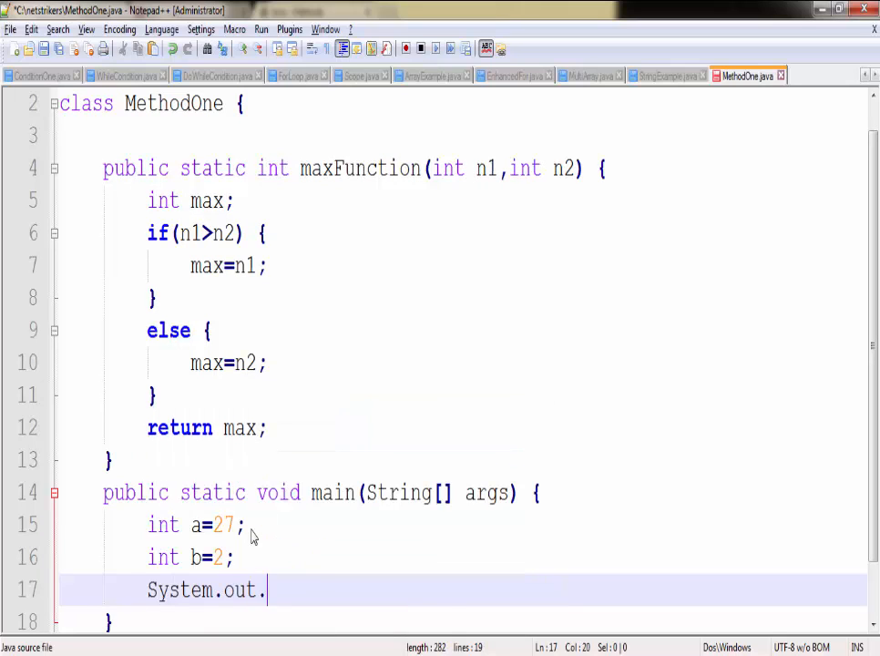
pyautogui.write('println()l')
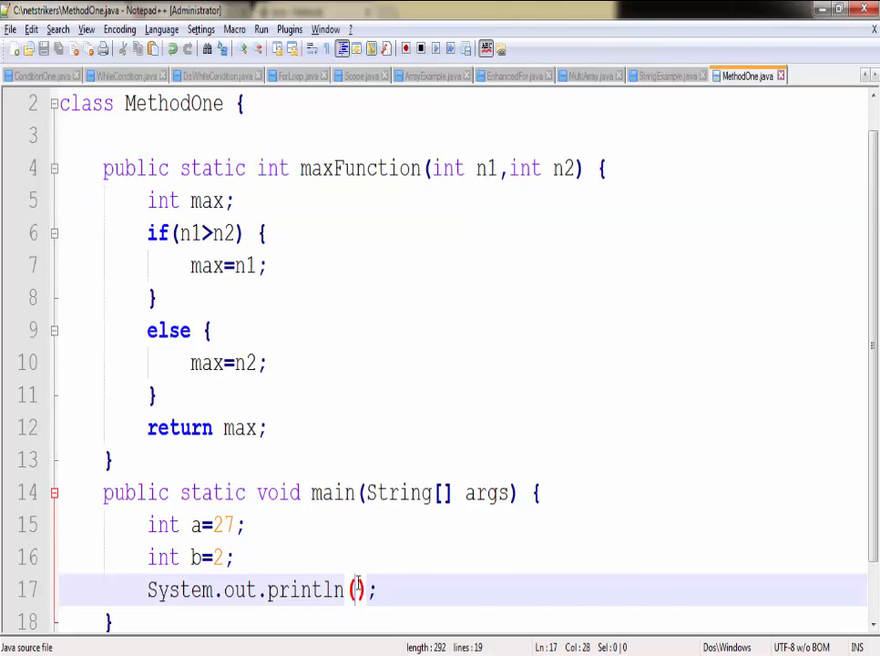
pyautogui.write('maxFunction(int n1,int n2)')
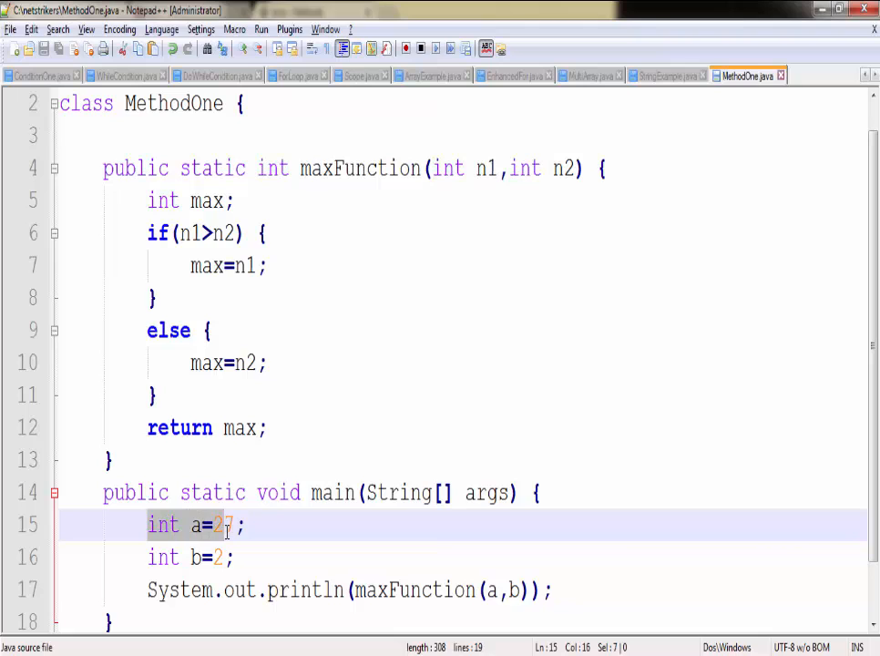
pyautogui.click(233, 525)
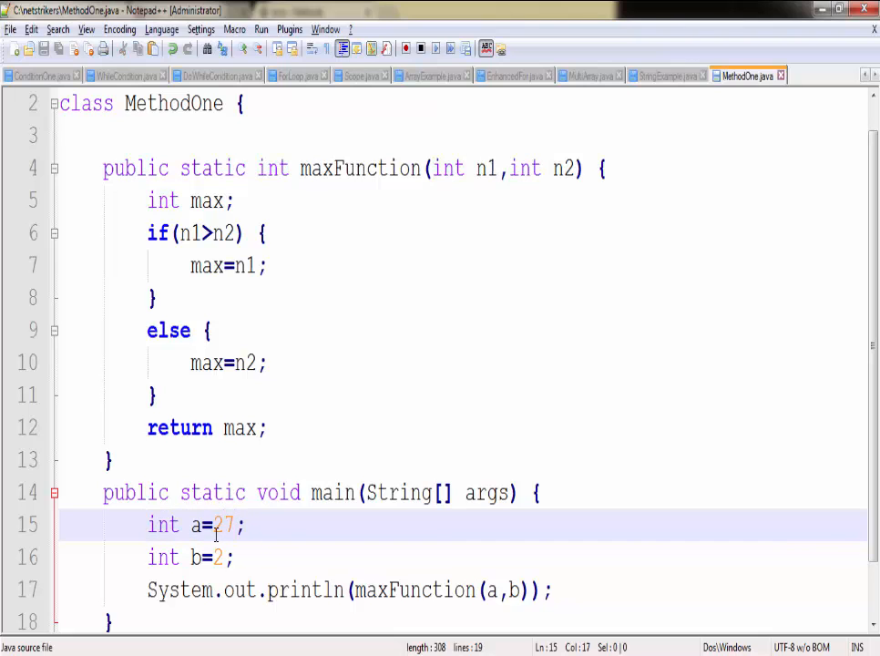
pyautogui.doubleClick(222, 525)
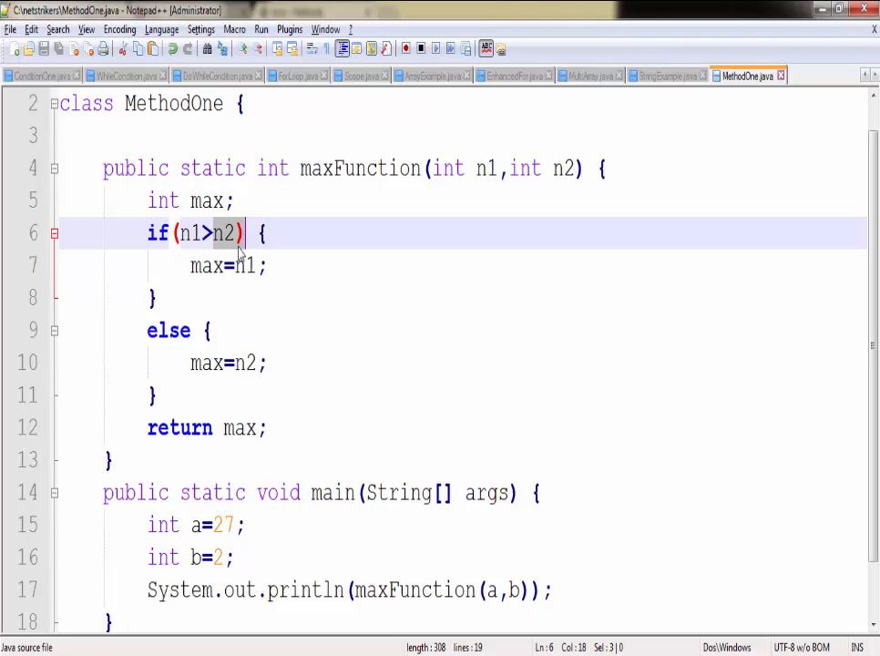
pyautogui.doubleClick(248, 266)
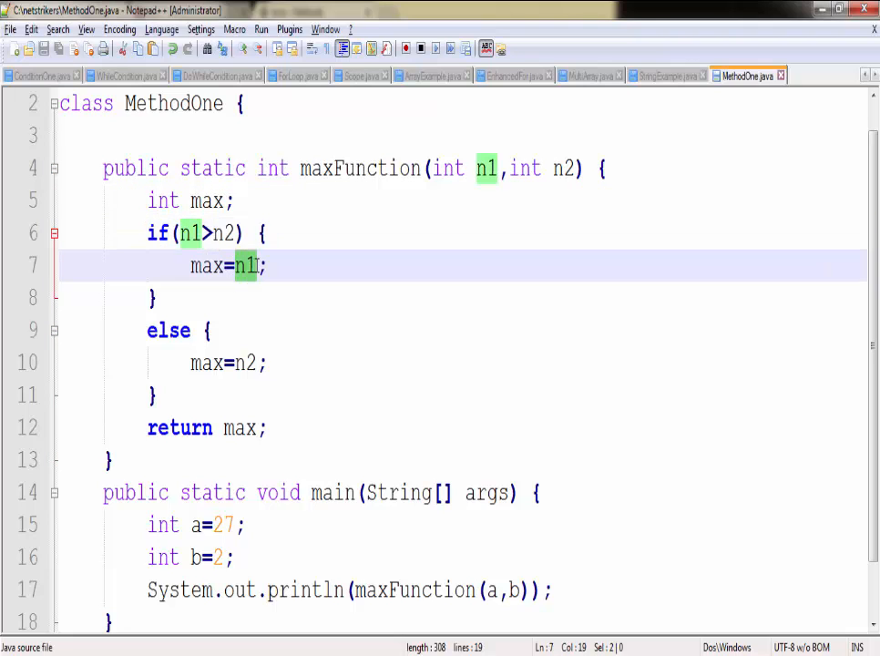
pyautogui.doubleClick(205, 266)
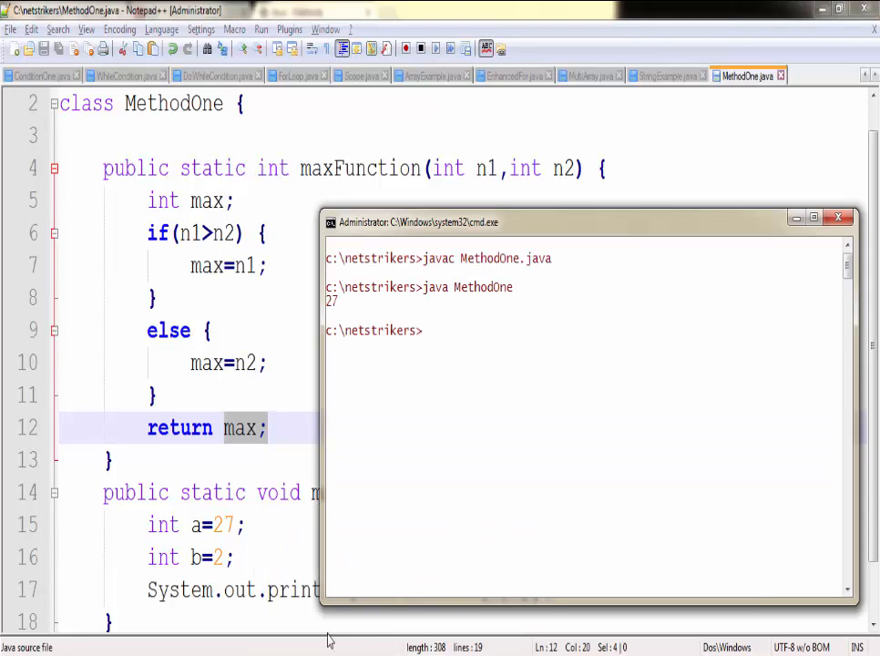
# Clear cmd, compile MethodOne.java with javac and run java MethodOne
pyautogui.write('cs')
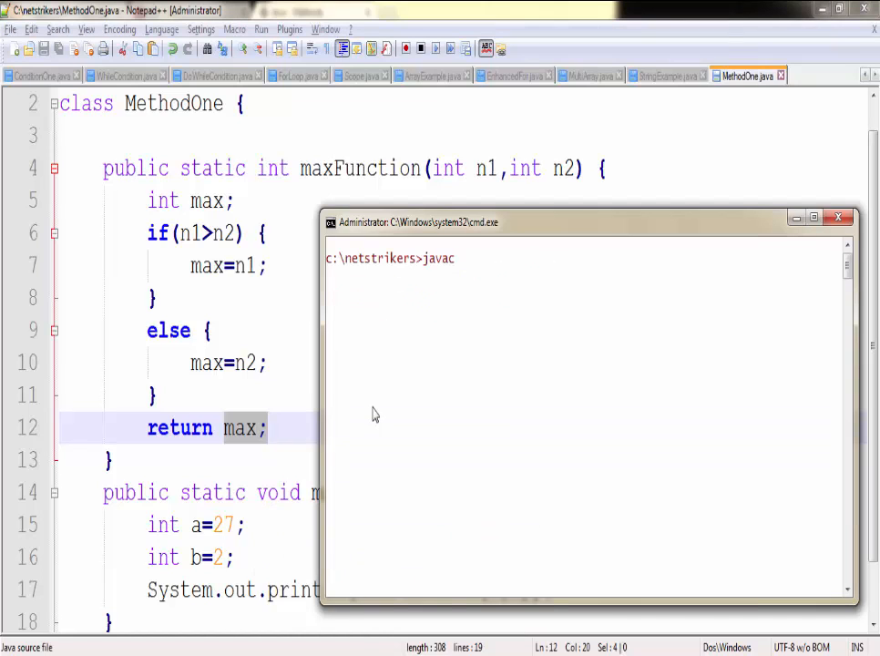
pyautogui.write('MethodOne.clas')
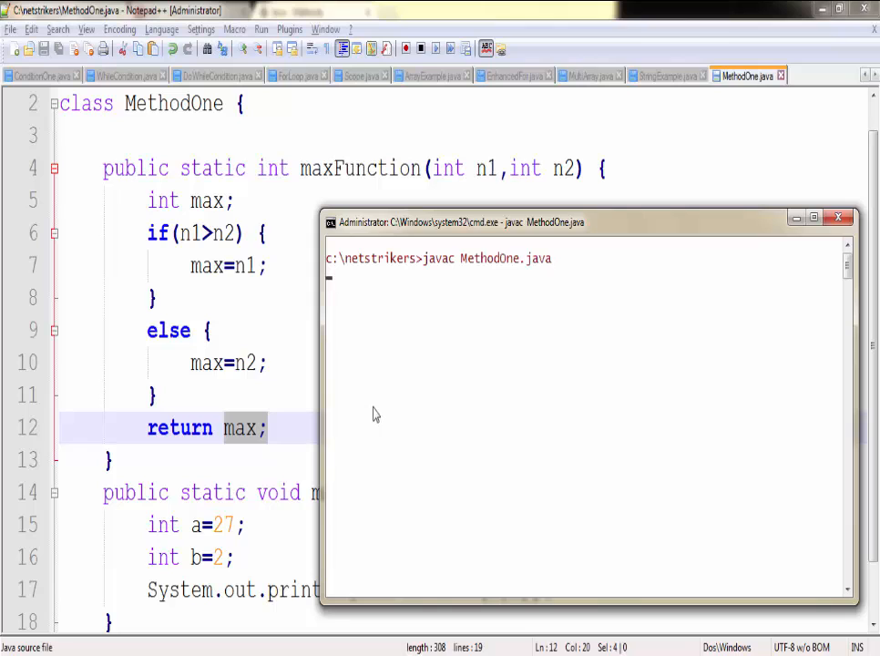
pyautogui.write('java M')
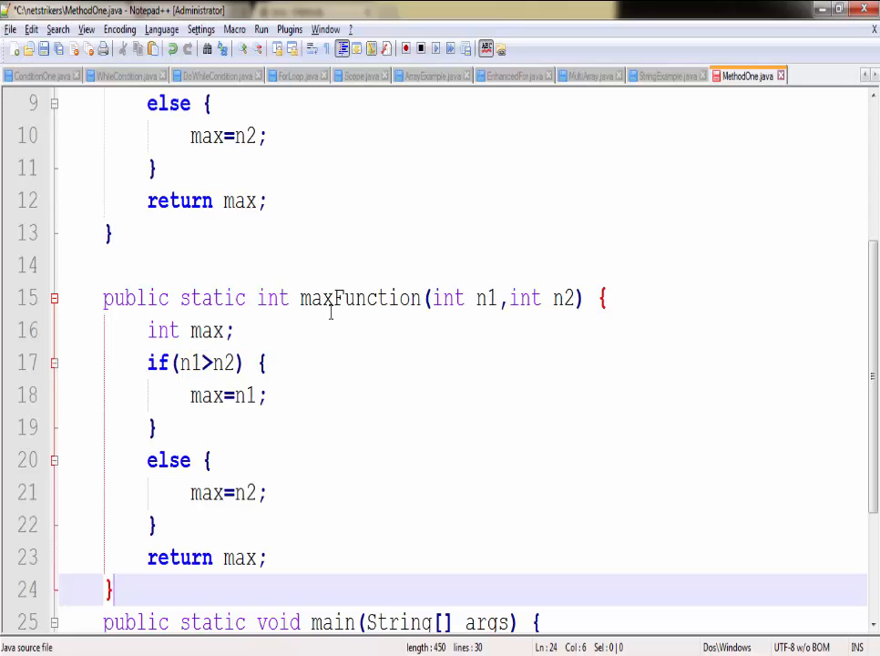
# Rename the copied method to minFunction, use a min variable assigning n2 then n1, and return min
pyautogui.doubleClick(319, 299)
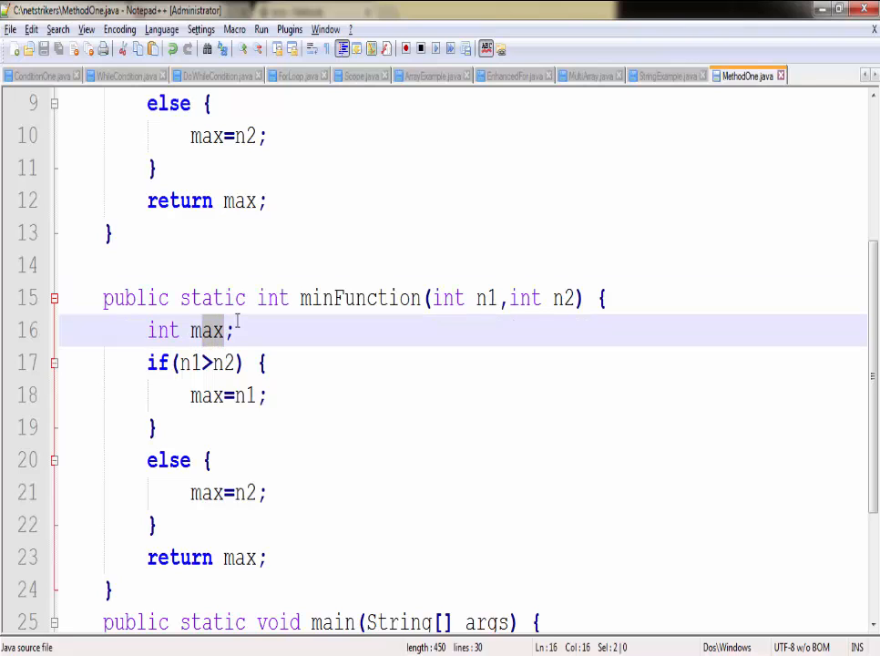
pyautogui.write('min')
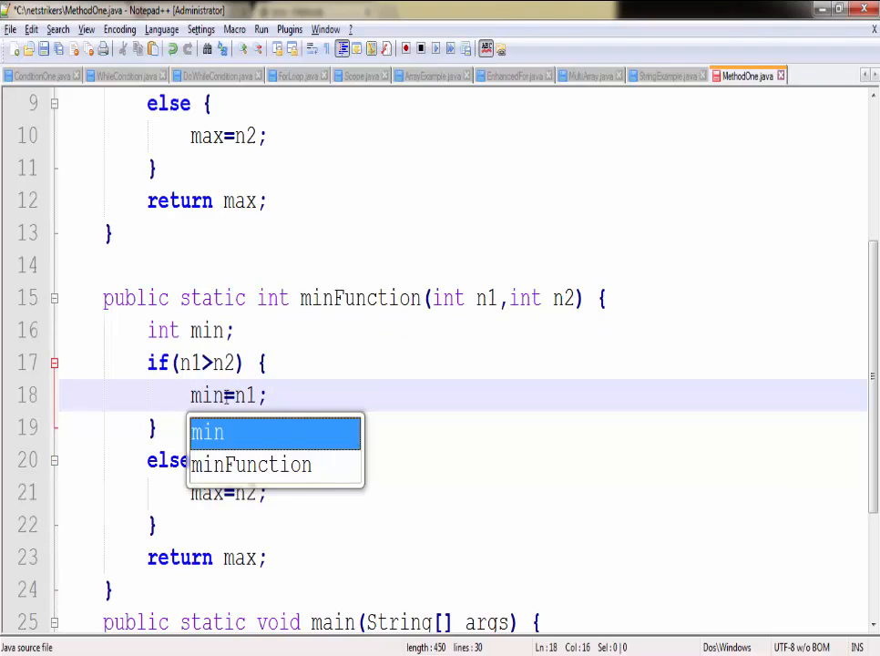
pyautogui.write('n2')
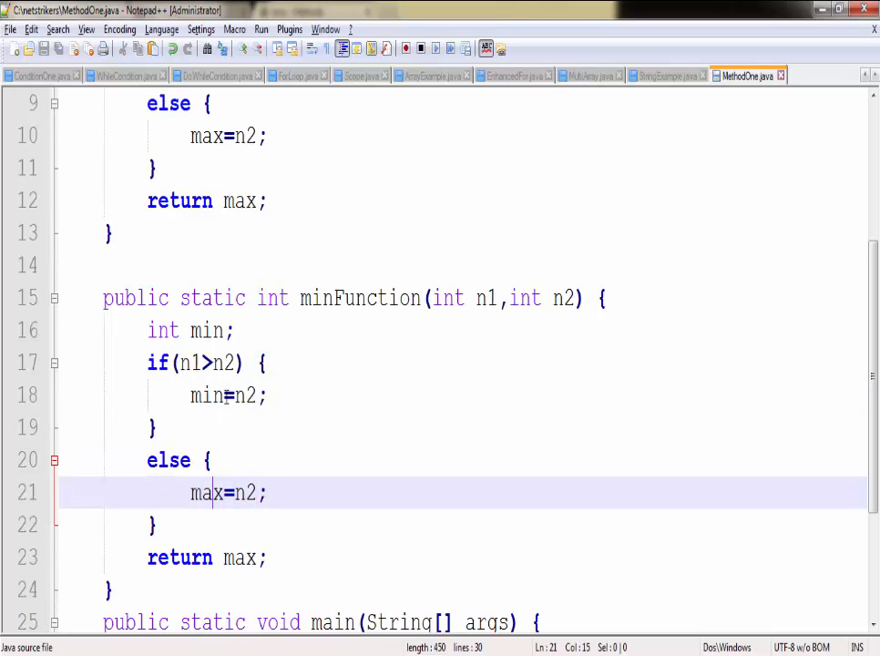
pyautogui.write('min')
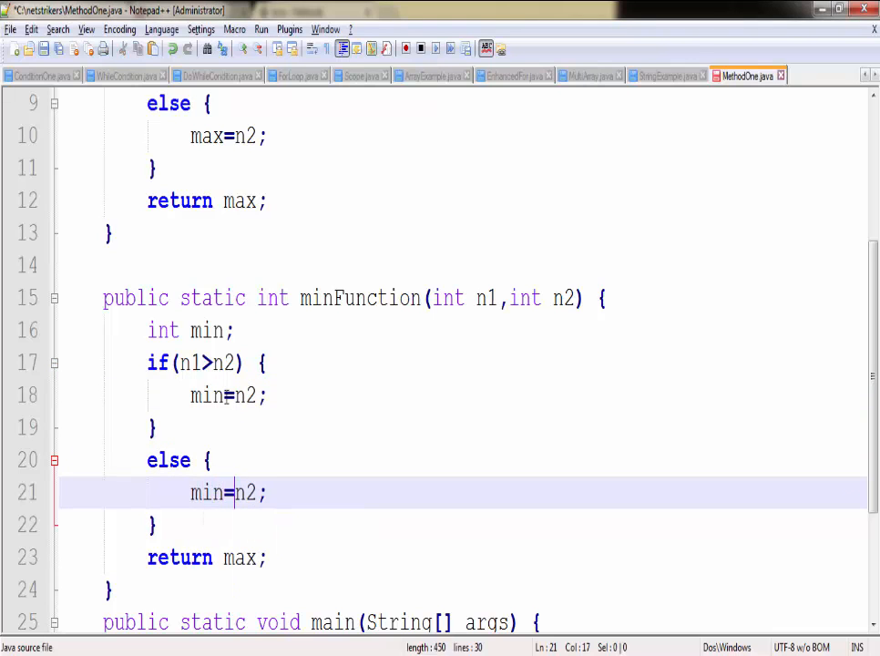
pyautogui.write('1')
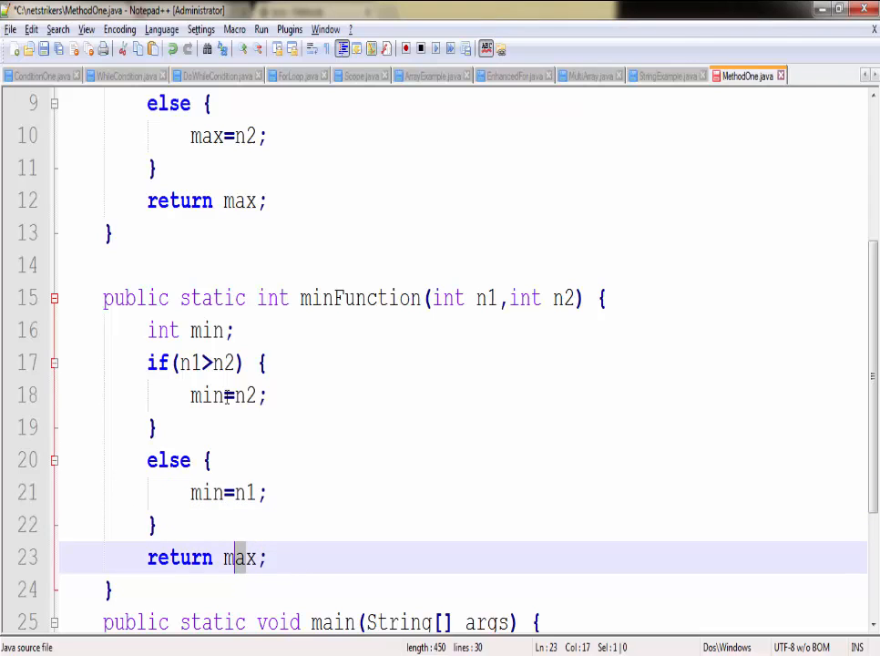
pyautogui.write('min')
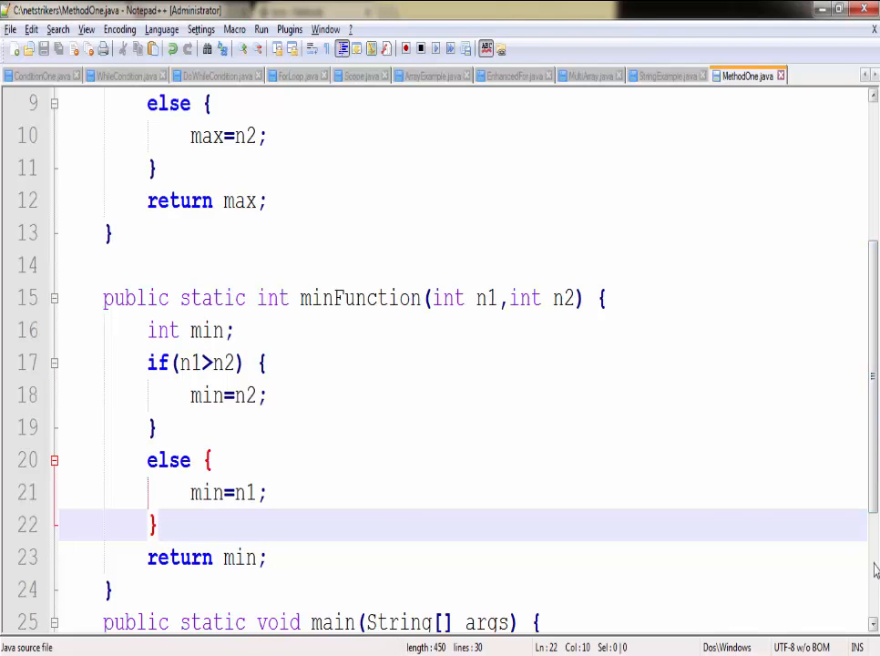
# Label the max println with "Max" and make the second println call minFunction with a "Min" label
pyautogui.scroll(-3)
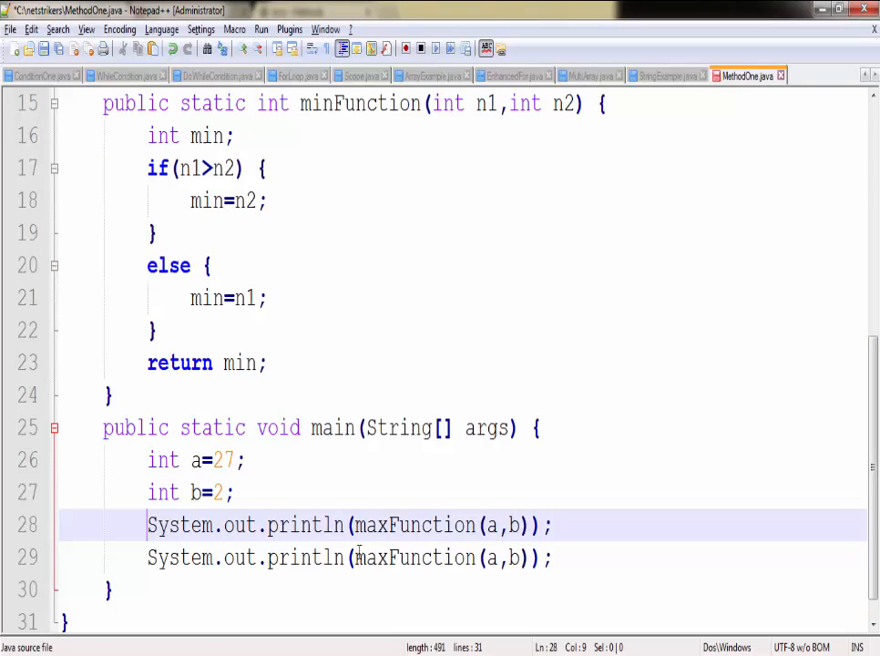
pyautogui.click(362, 557)
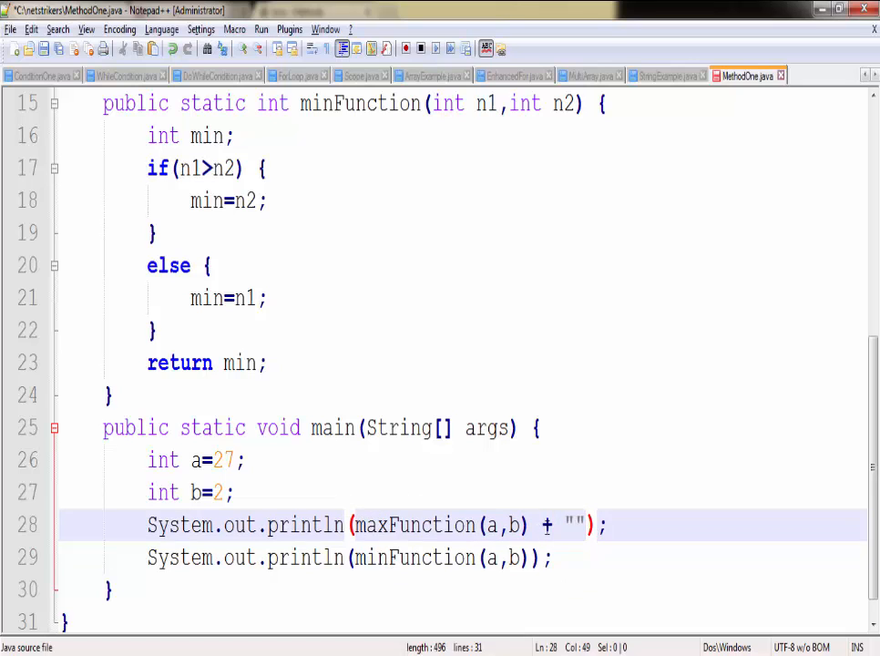
pyautogui.write('Max')
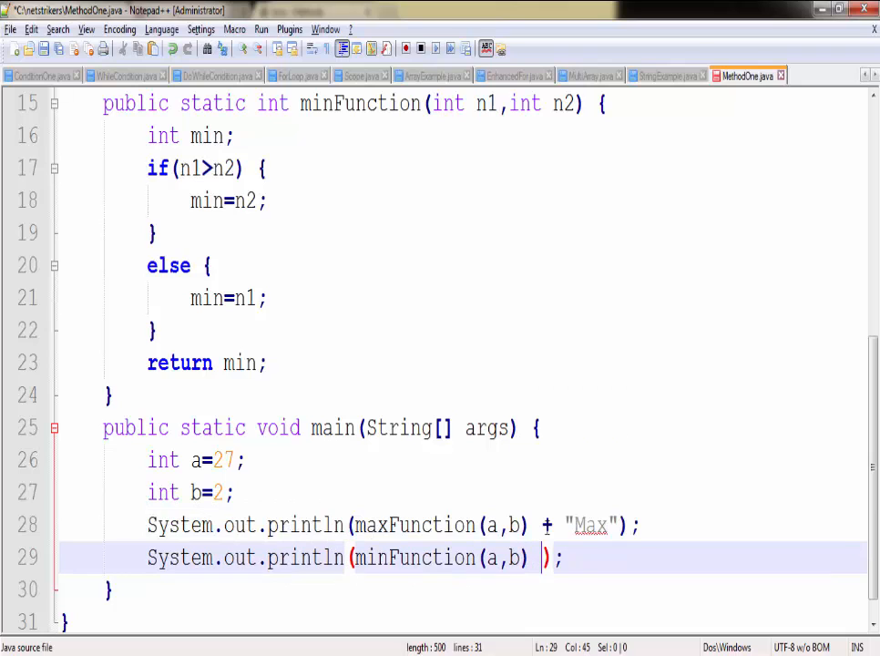
pyautogui.write('+ ""')
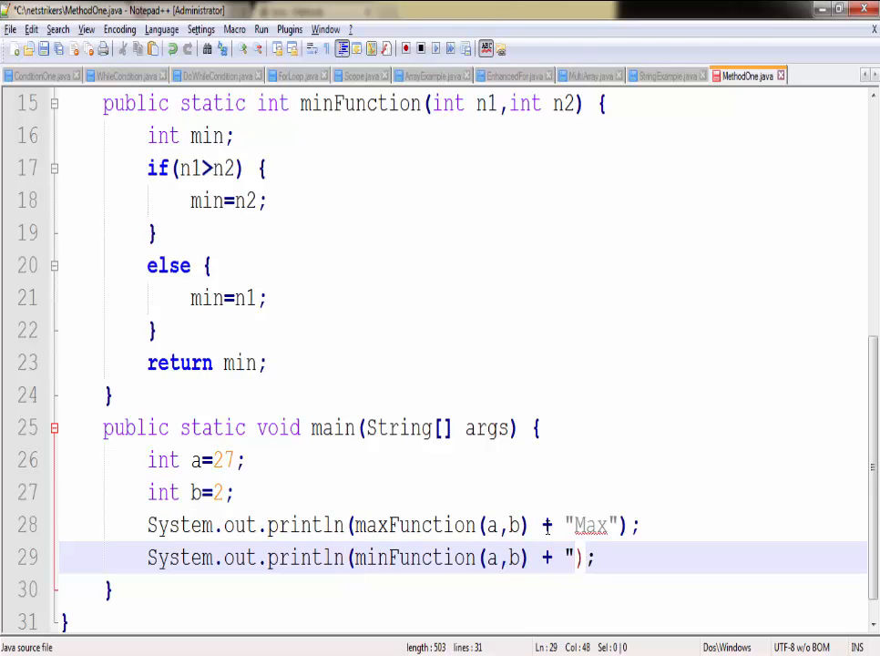
pyautogui.write('in')
pyautogui.write('jav')
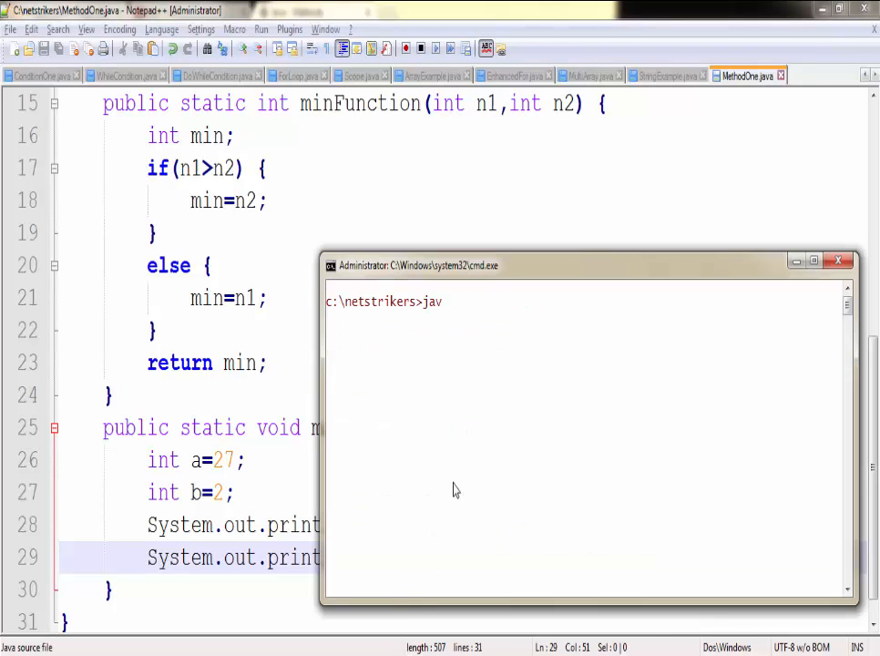
# Compile MethodOne.java with javac and run java MethodOne in cmd
pyautogui.write('ac Me')
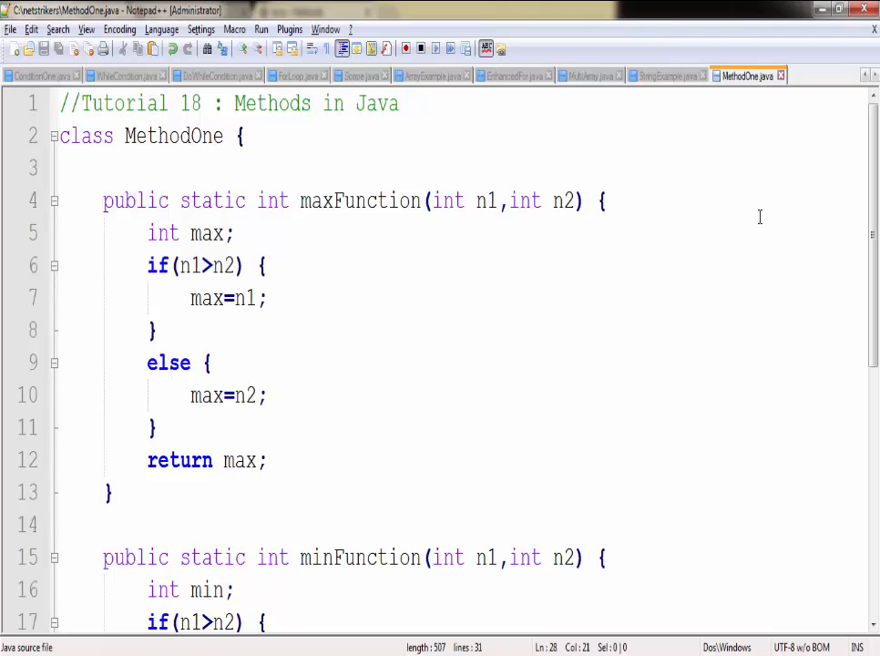
pyautogui.moveTo(756, 182)
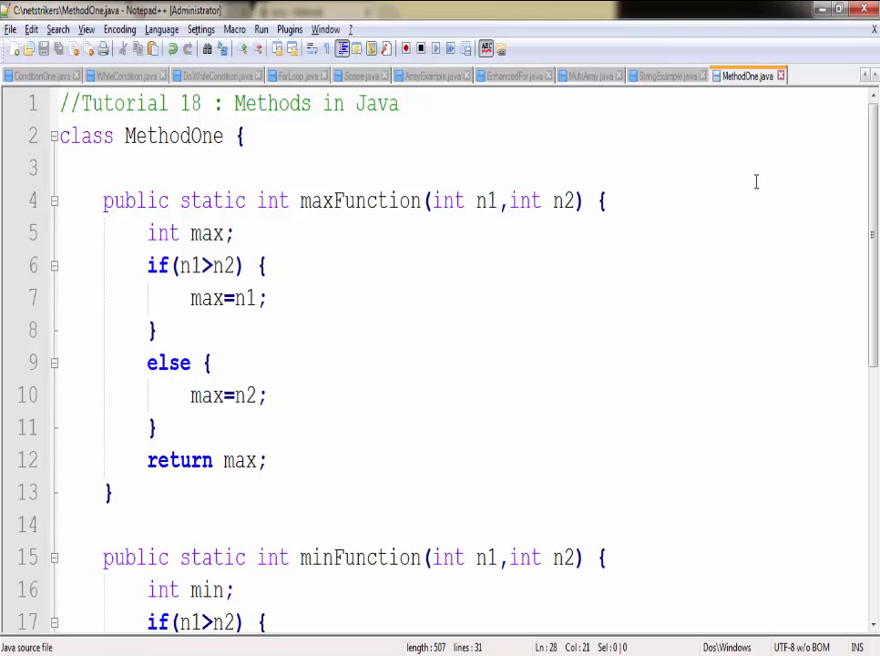